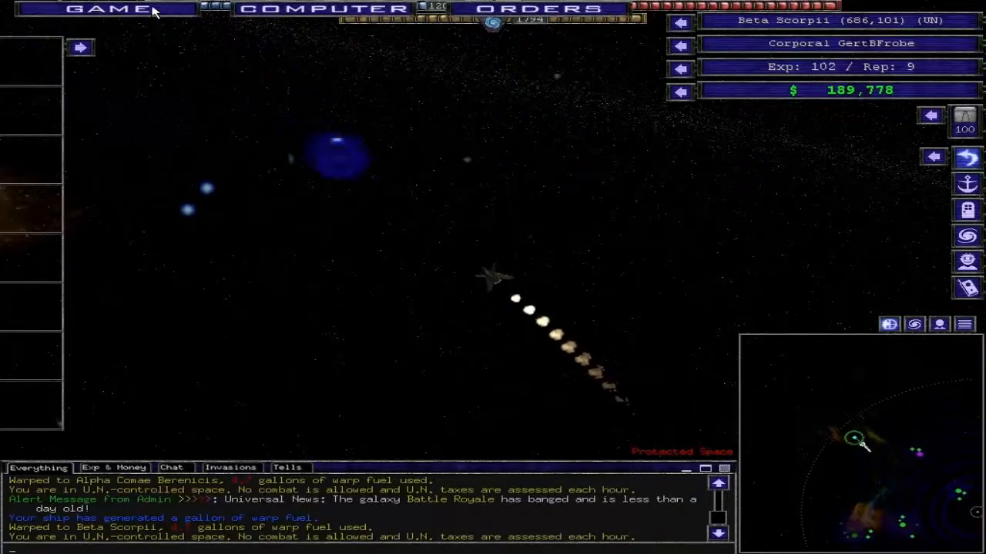
# Step: View the player rankings and the next higher-ranked player's profile, then return to the space view
pyautogui.click(107, 9)
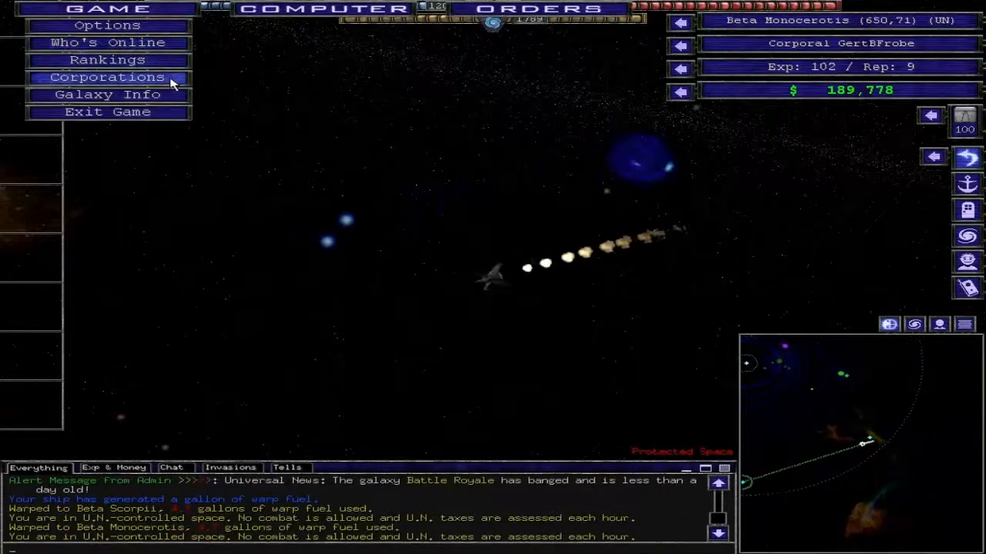
pyautogui.click(108, 77)
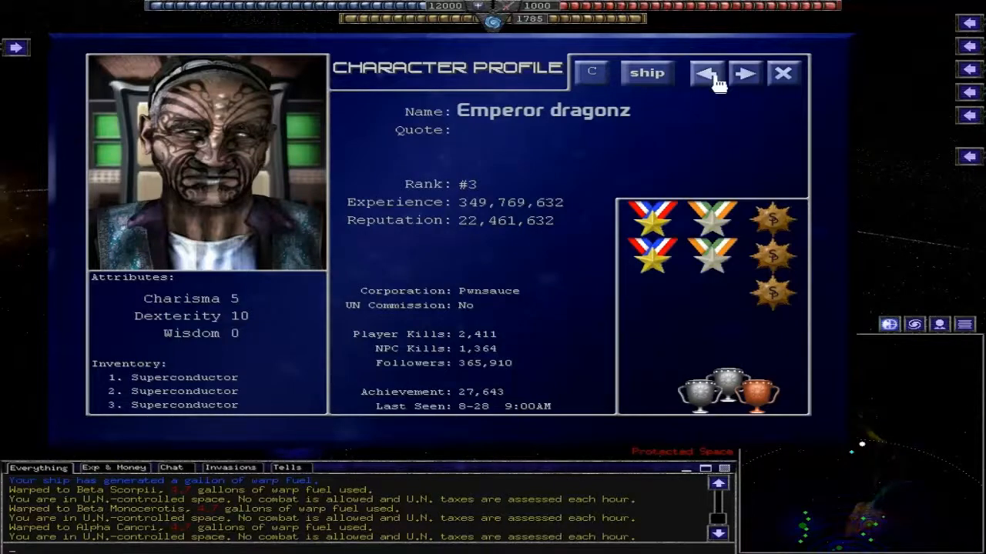
pyautogui.click(706, 72)
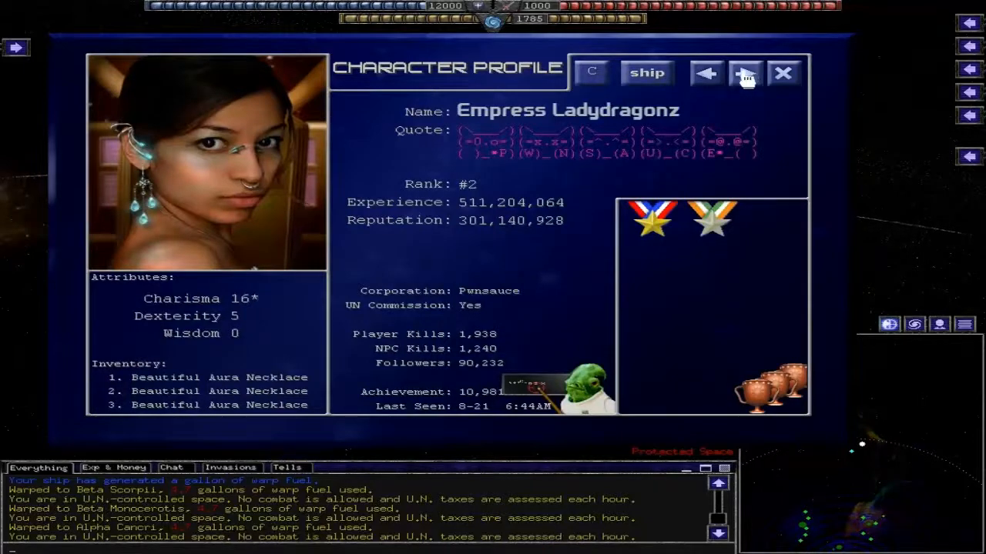
pyautogui.click(783, 73)
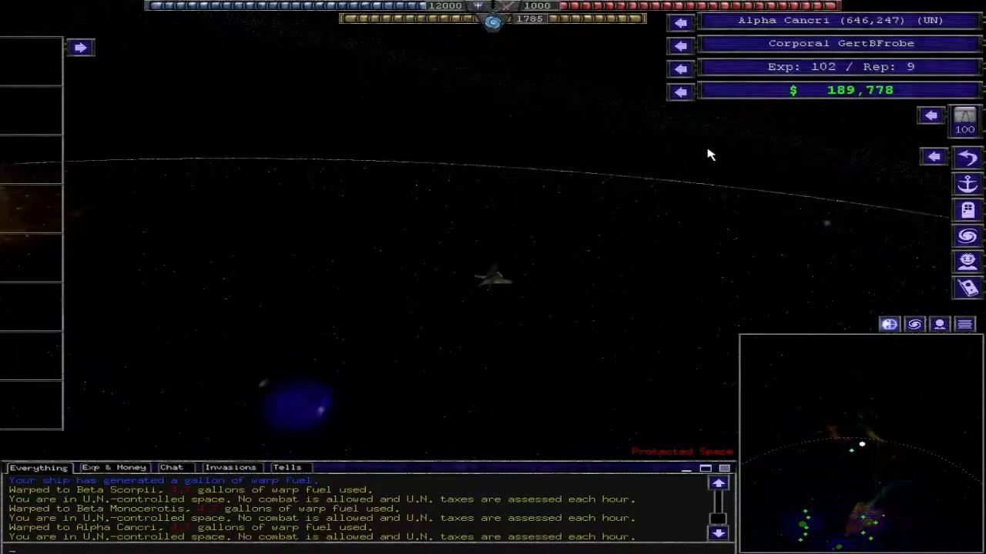
pyautogui.moveTo(823, 524)
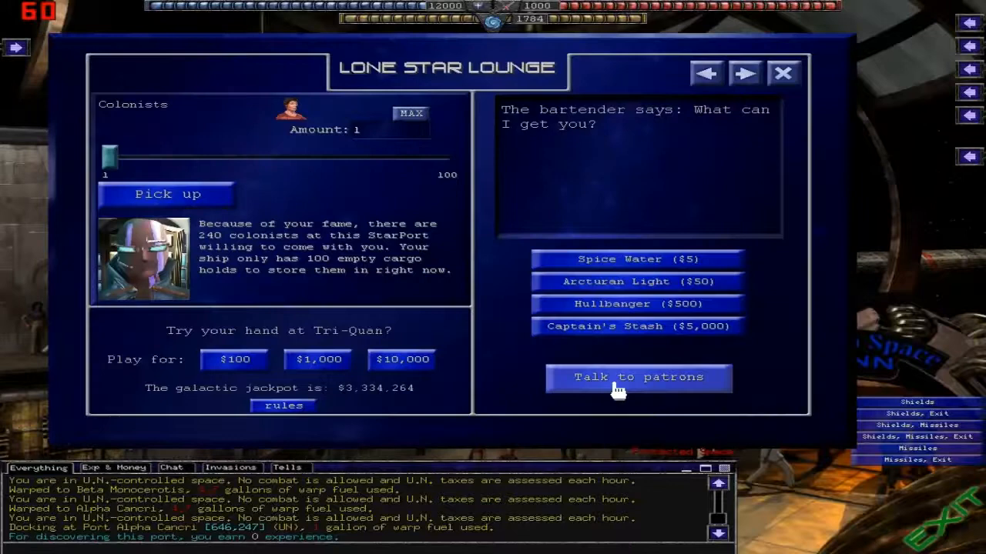
# Step: Accept the engineer's ride from the bar patrons and warp to Betelgeuse
pyautogui.click(638, 377)
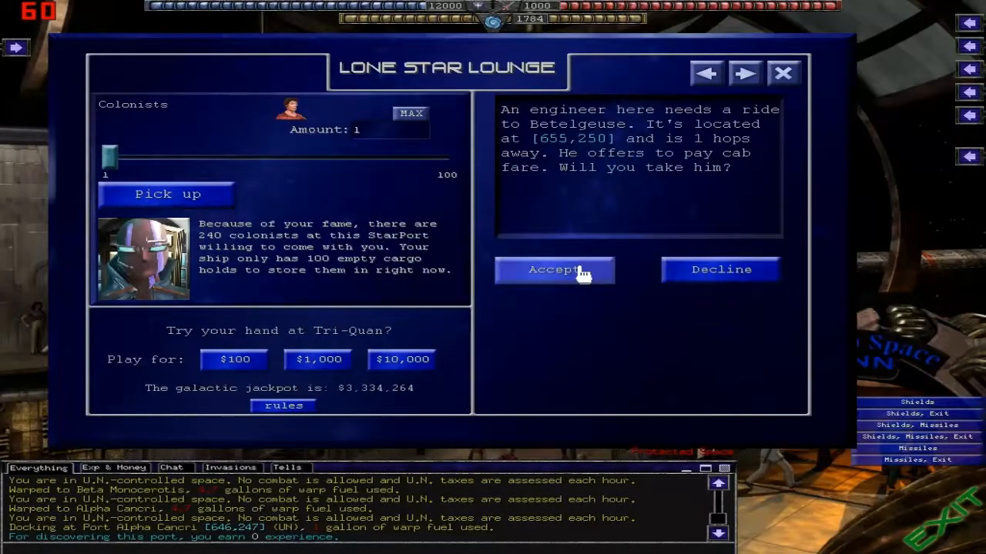
pyautogui.click(553, 270)
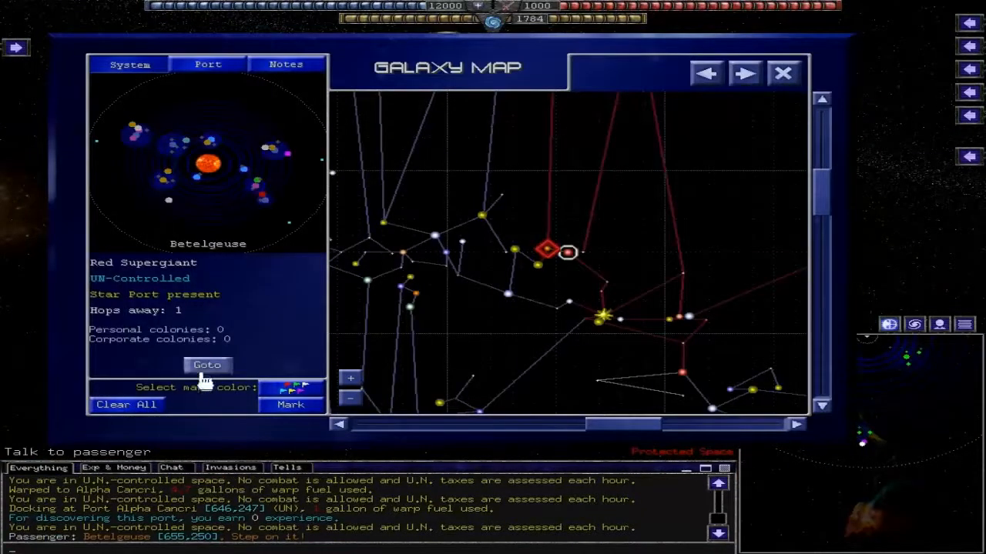
pyautogui.click(208, 363)
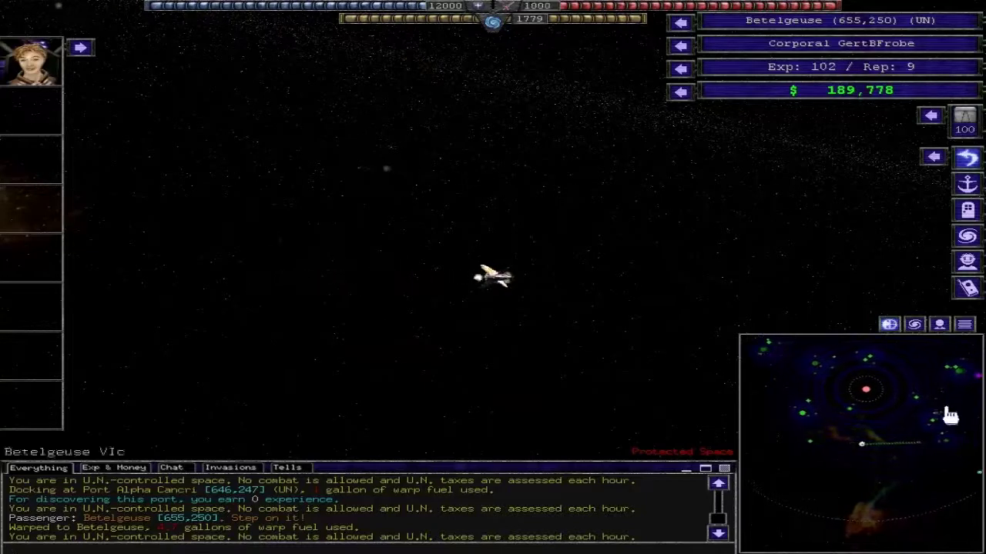
# Step: Dock at Port Betelgeuse to deliver the engineer for the $3,000 fare plus $140 tip
pyautogui.click(967, 378)
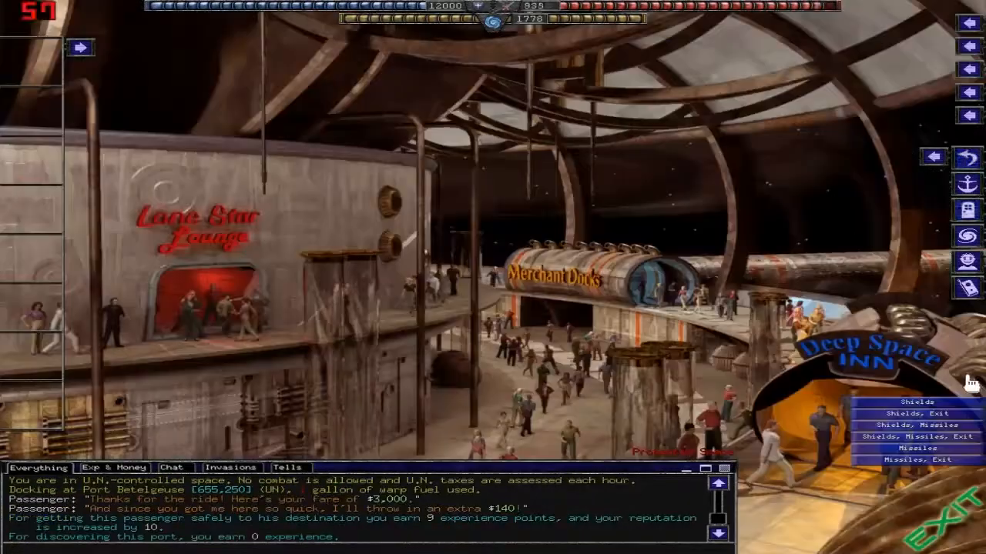
pyautogui.moveTo(203, 293)
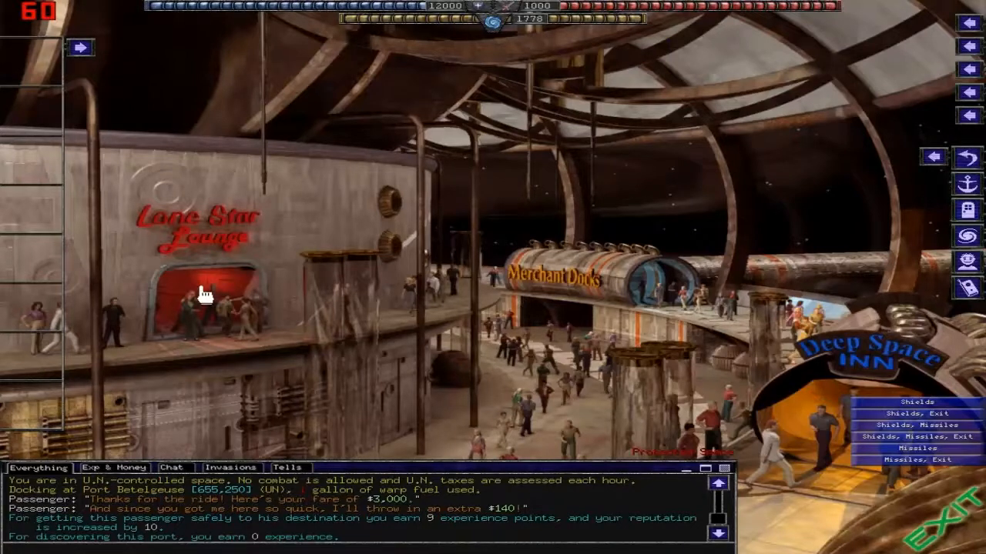
# Step: Enter Port Betelgeuse's Lone Star Lounge to find a new passenger
pyautogui.click(204, 296)
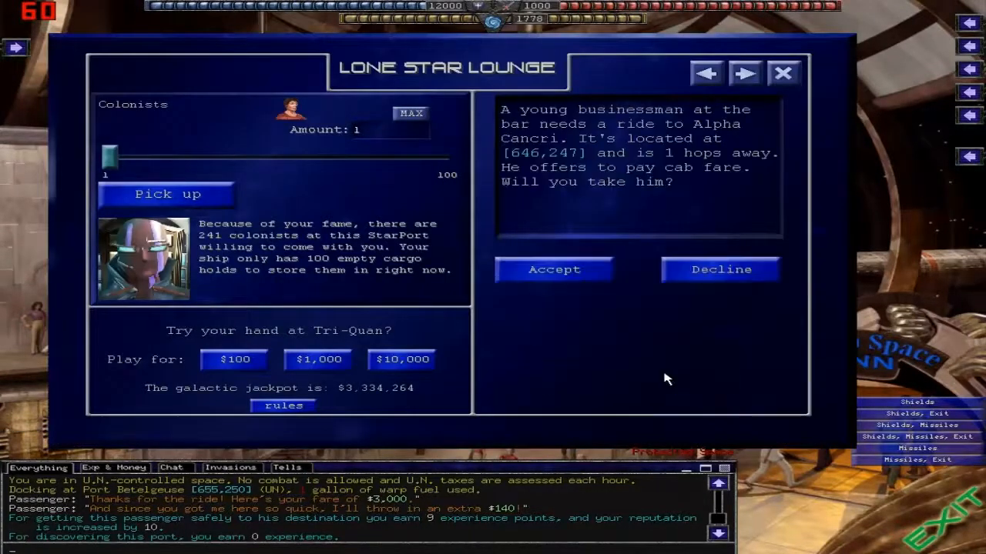
pyautogui.moveTo(555, 136)
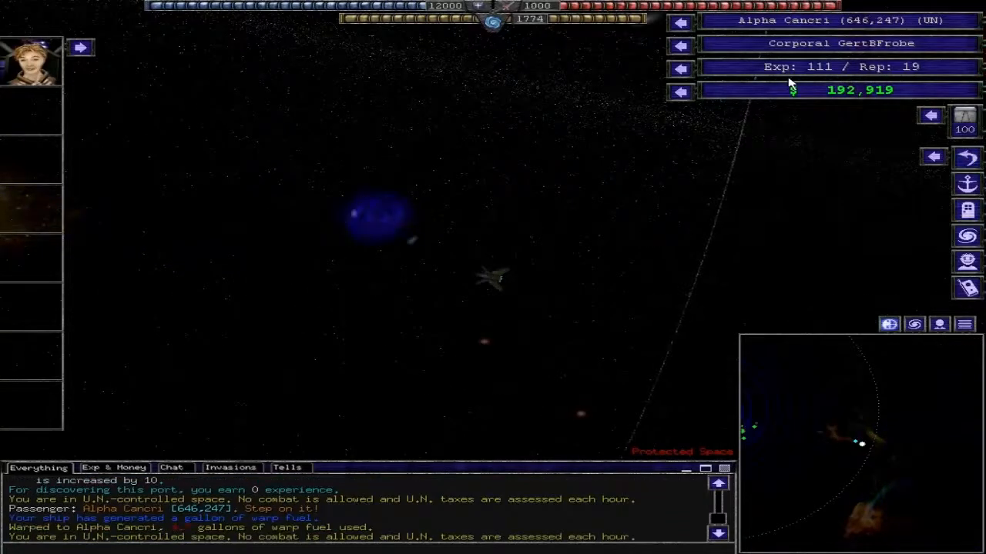
pyautogui.moveTo(777, 443)
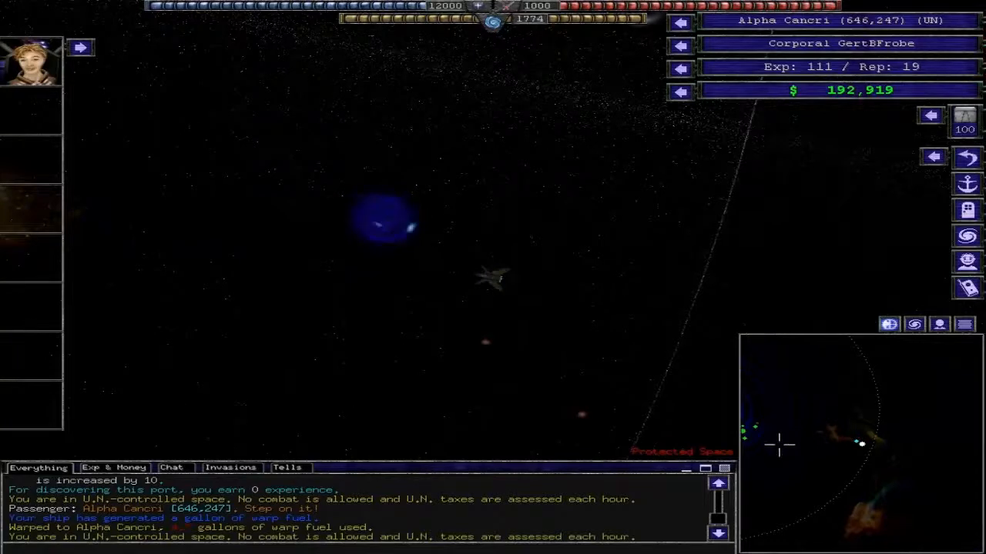